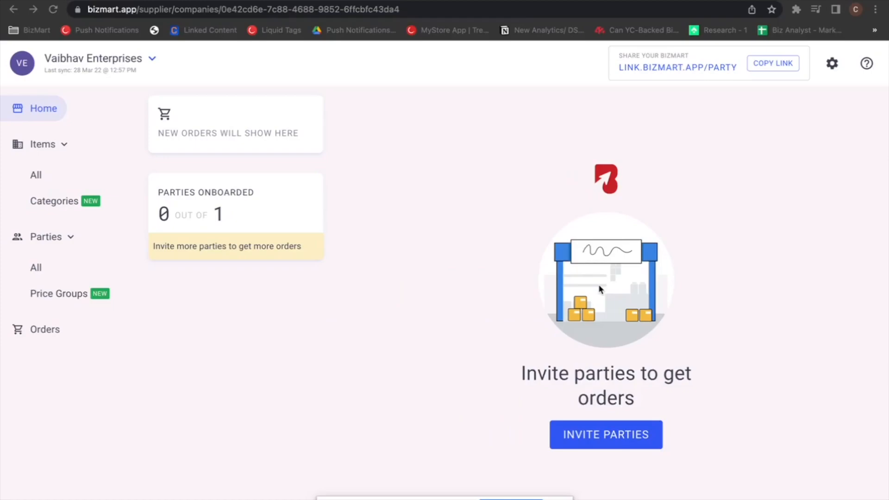
pyautogui.moveTo(832, 65)
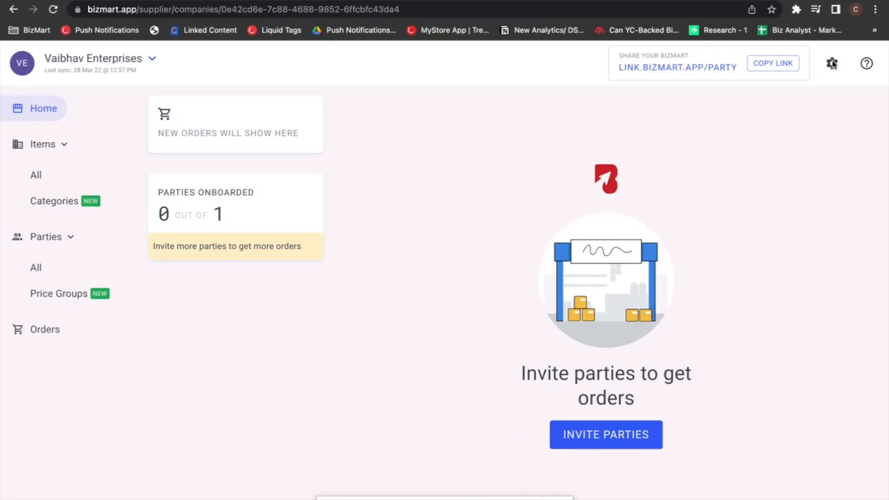
# Reveal the Items settings with four Price Setting options and Standard Price selected.
pyautogui.click(834, 63)
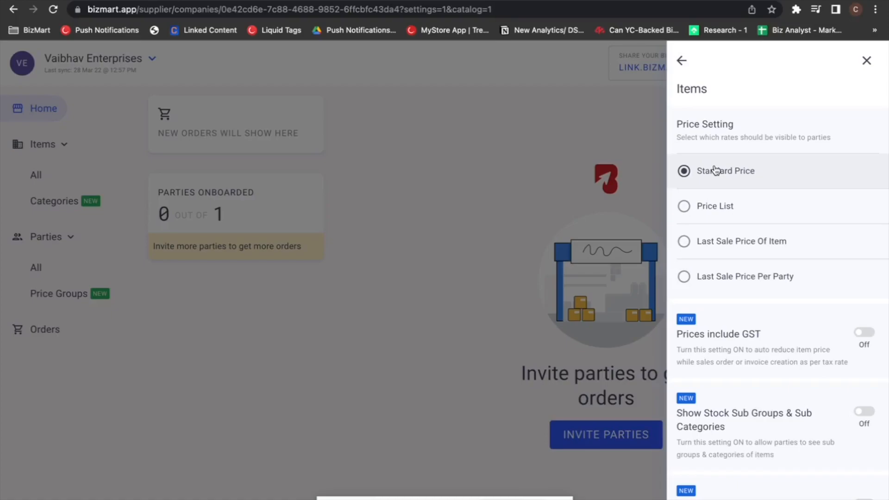
pyautogui.moveTo(768, 182)
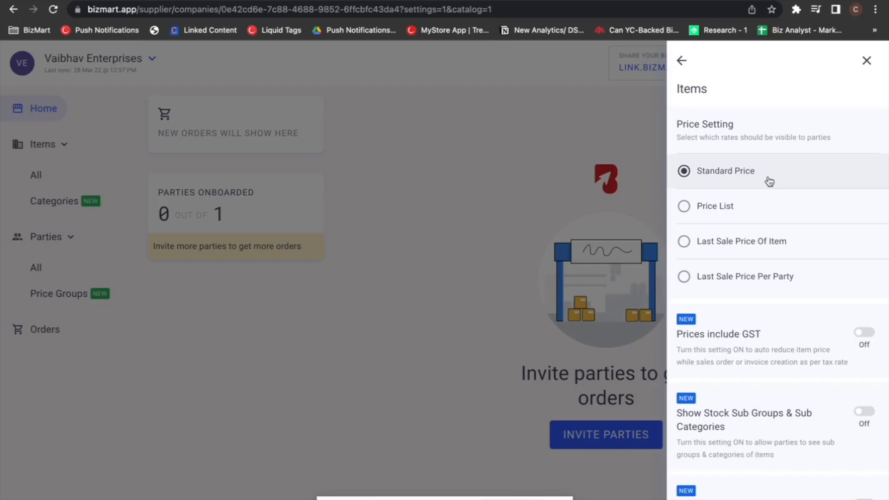
pyautogui.moveTo(768, 191)
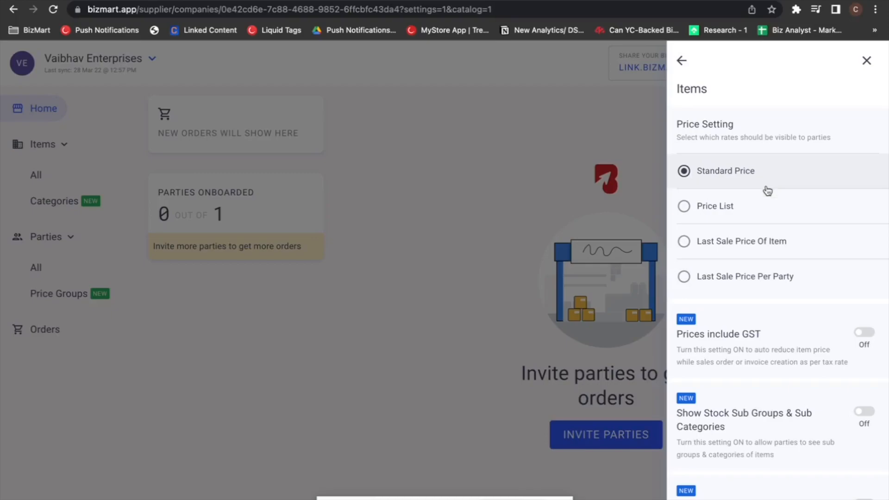
pyautogui.moveTo(755, 250)
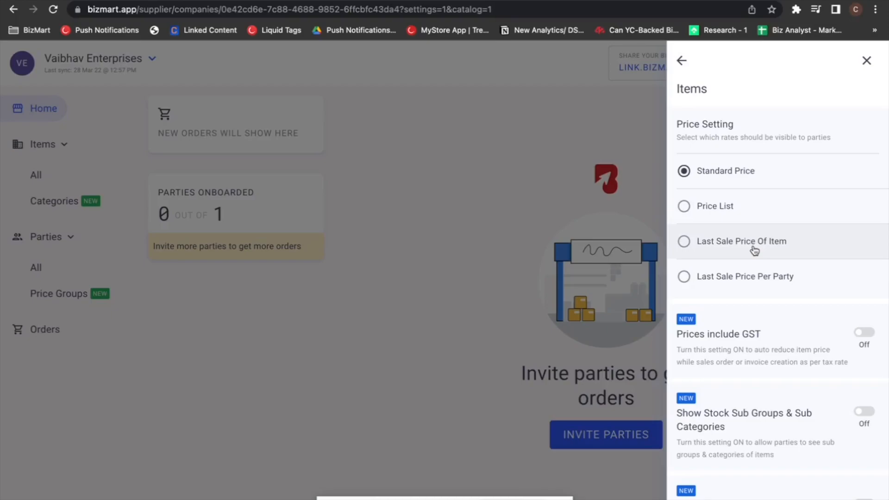
pyautogui.moveTo(782, 256)
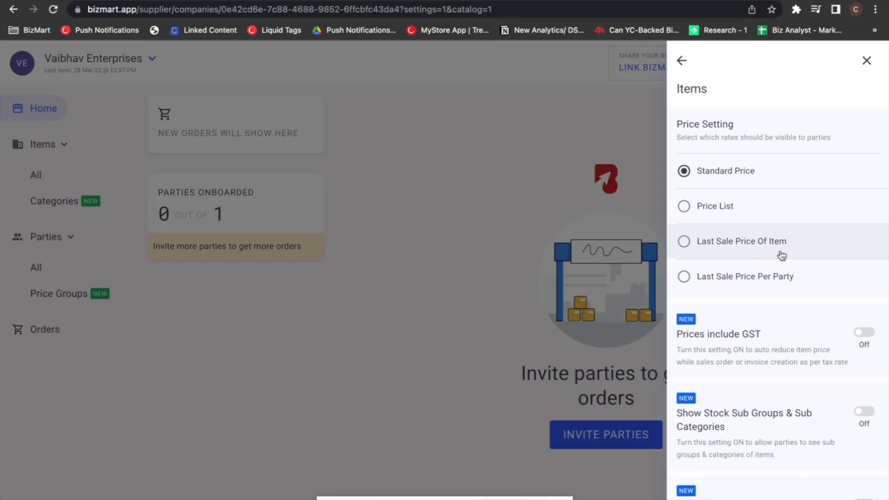
pyautogui.moveTo(785, 256)
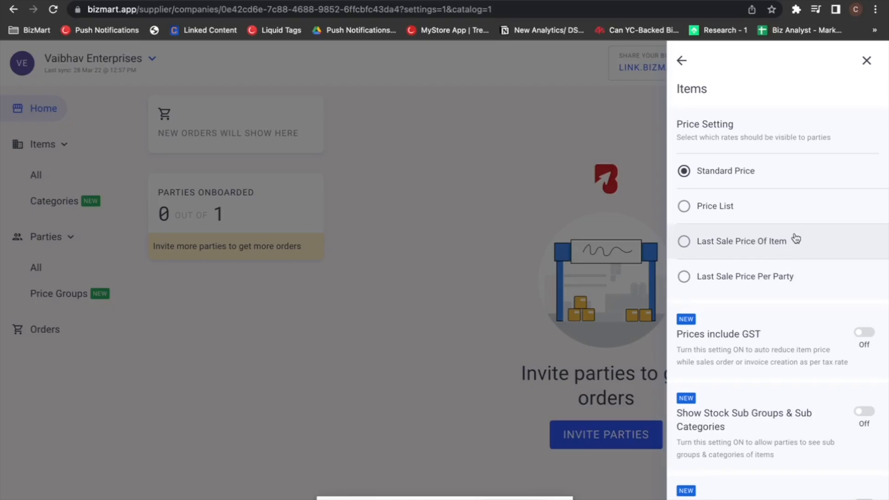
pyautogui.moveTo(793, 283)
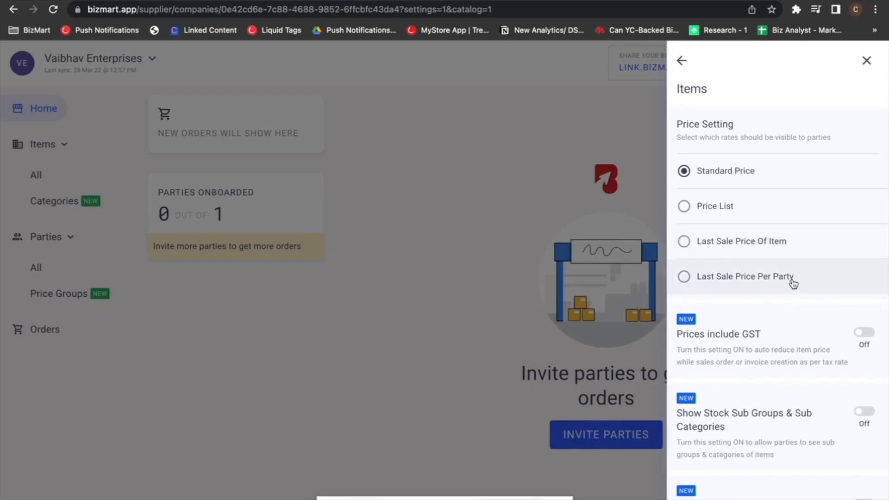